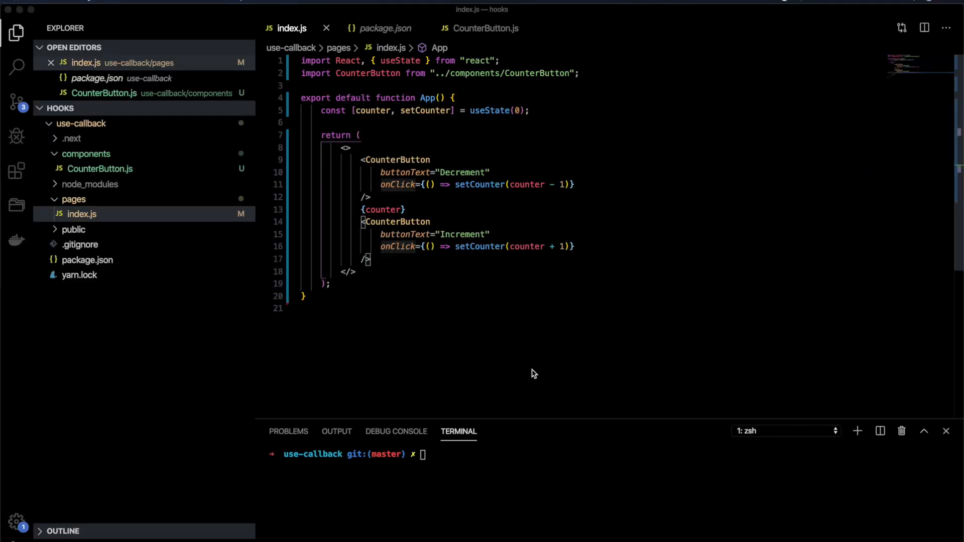
mouse_move(480, 291)
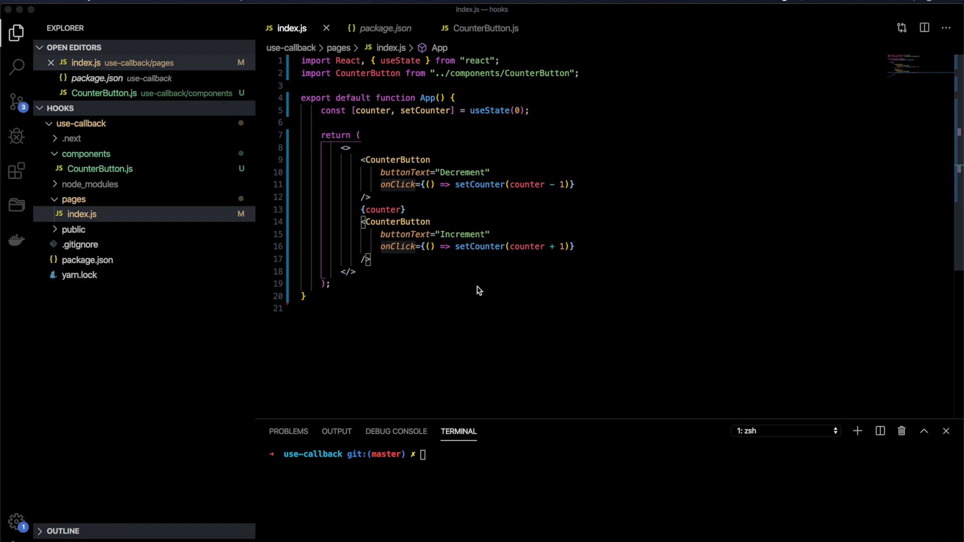
mouse_move(122, 175)
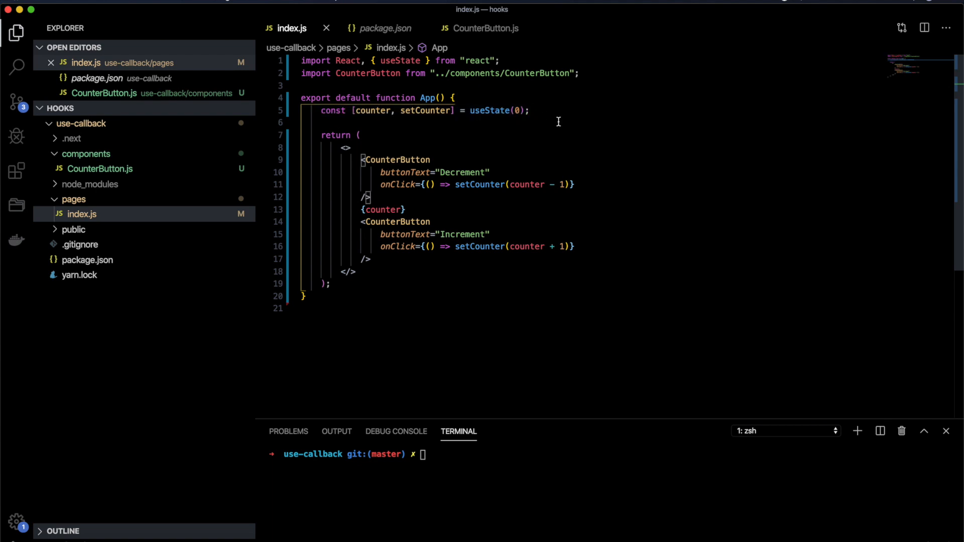
- Switch from index.js to the CounterButton.js component that logs renders and shows its text prop
left_click(529, 111)
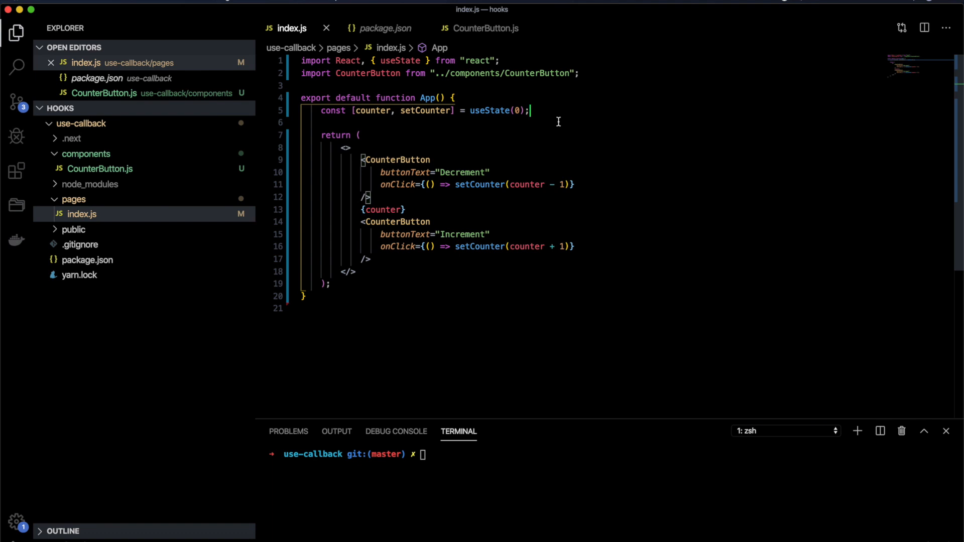
left_click(480, 28)
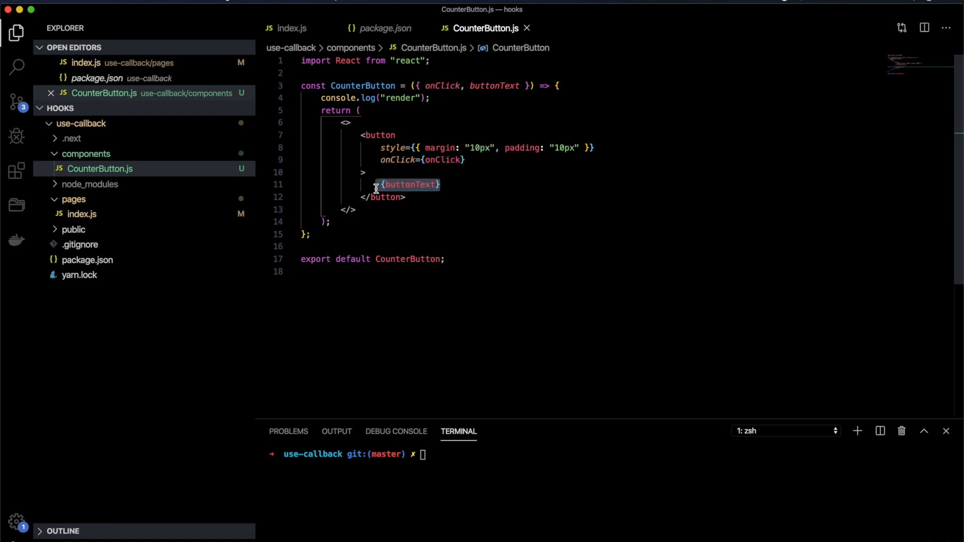
- Run yarn run dev in the integrated terminal to start the Next.js dev server
left_click(319, 97)
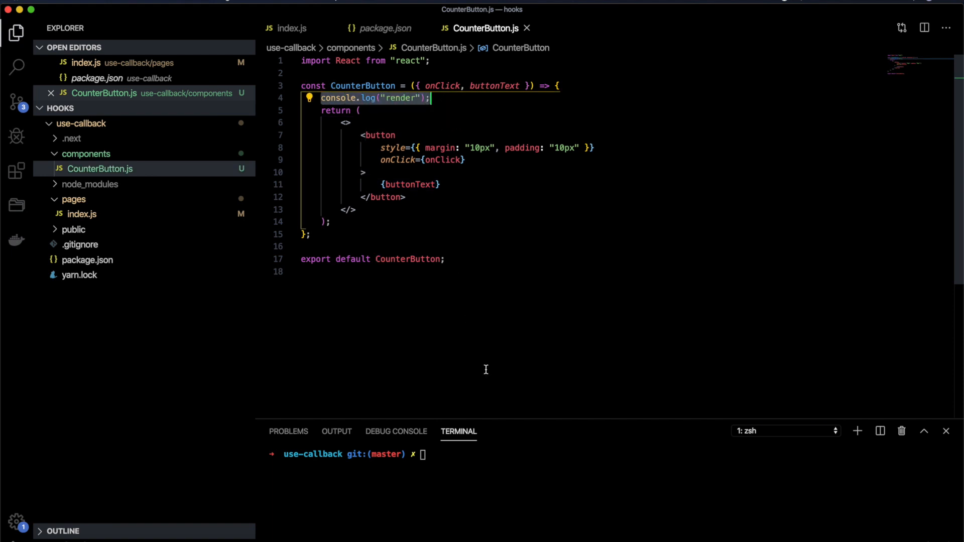
left_click(545, 476)
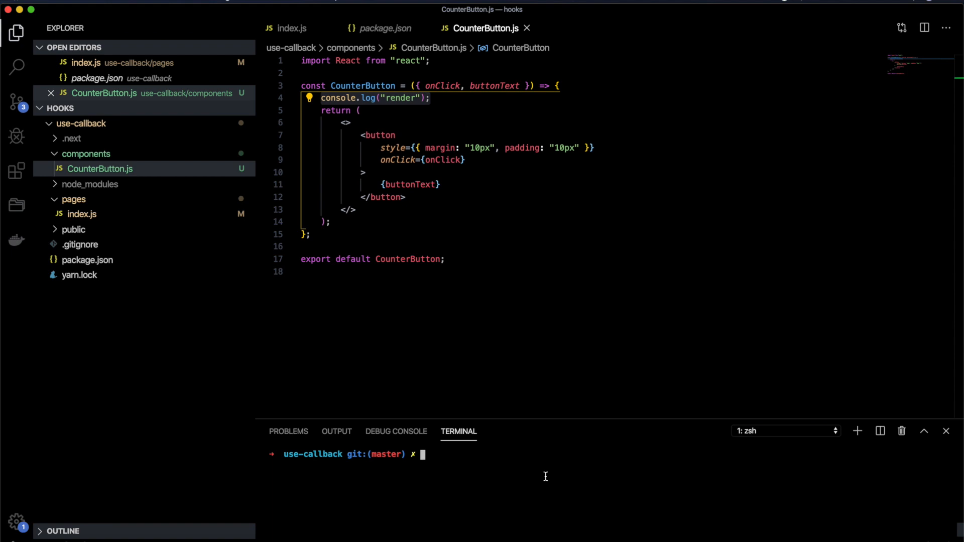
type("yarn run dev")
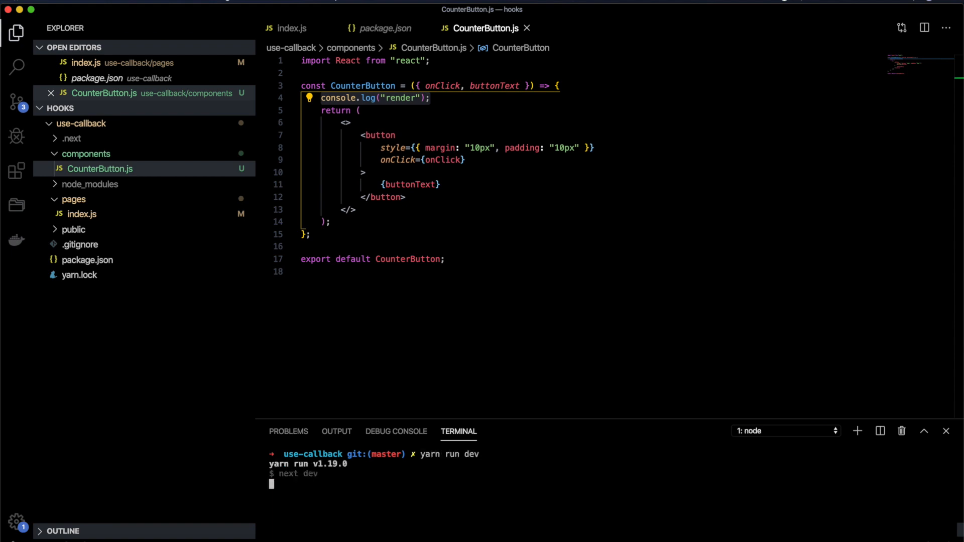
- With DevTools console open, click Increment three times and watch render messages get logged
left_click(292, 28)
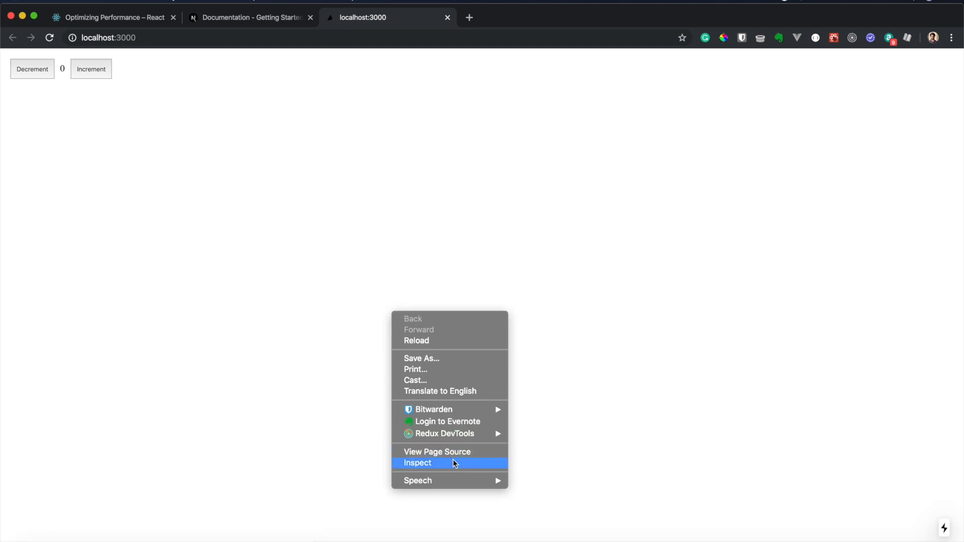
left_click(418, 463)
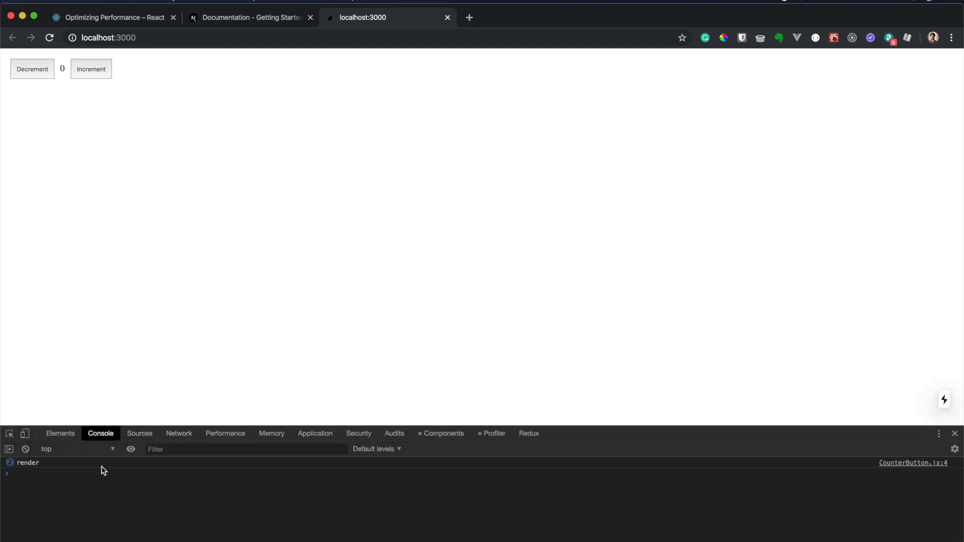
mouse_move(107, 282)
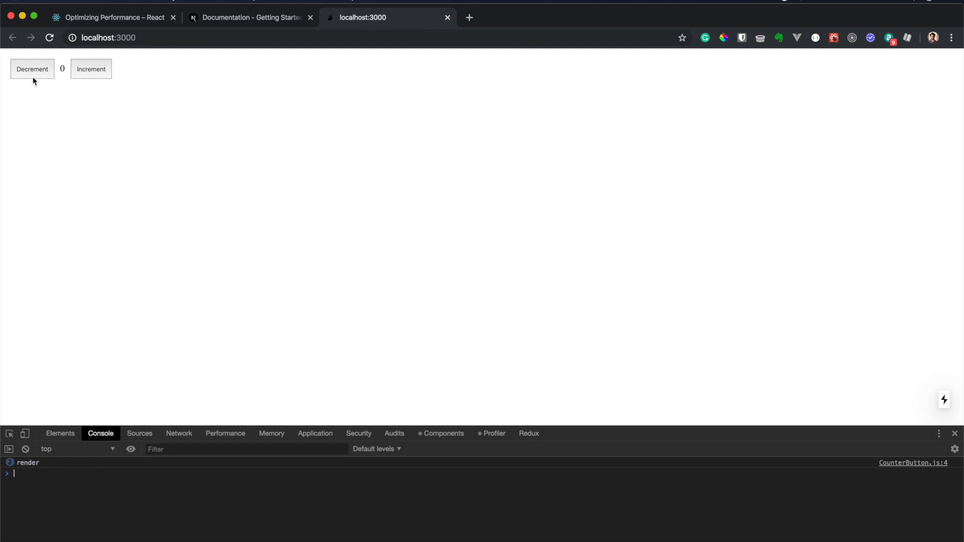
mouse_move(55, 70)
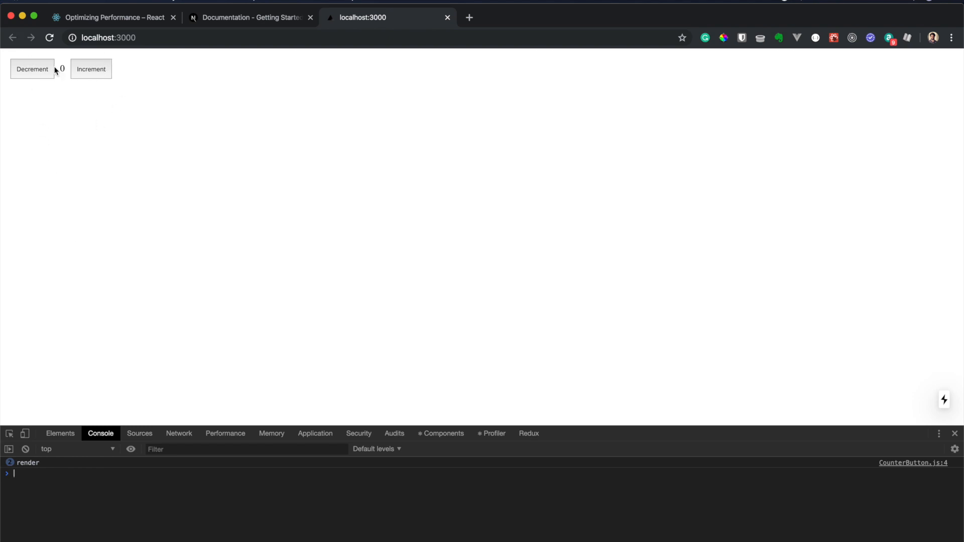
left_click(90, 69)
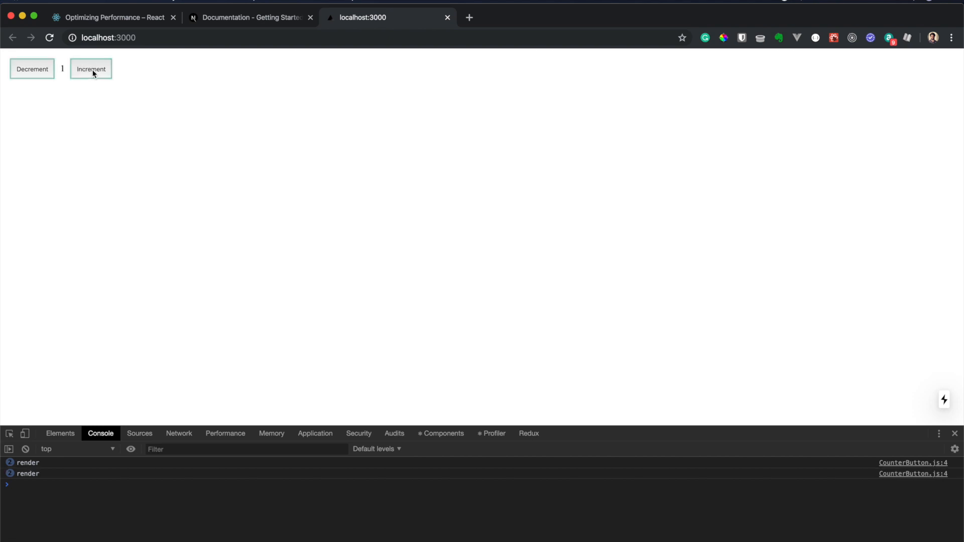
left_click(90, 68)
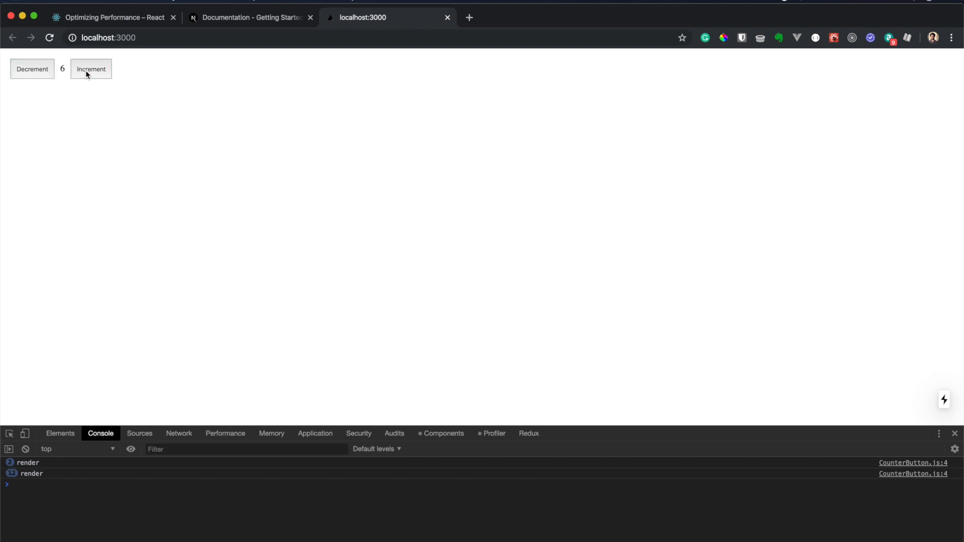
left_click(90, 68)
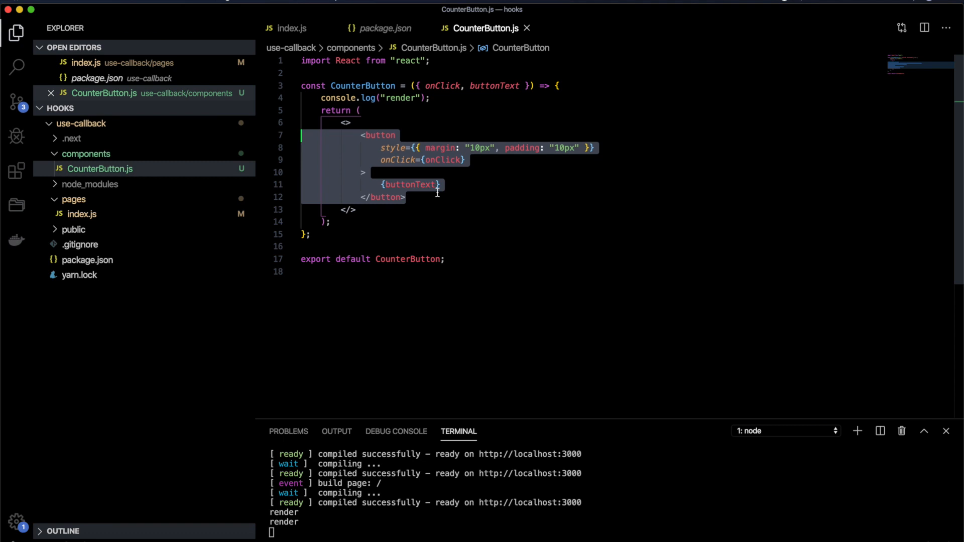
- Wrap the CounterButton arrow function in React.memo so it renders only once on reload
left_click(81, 214)
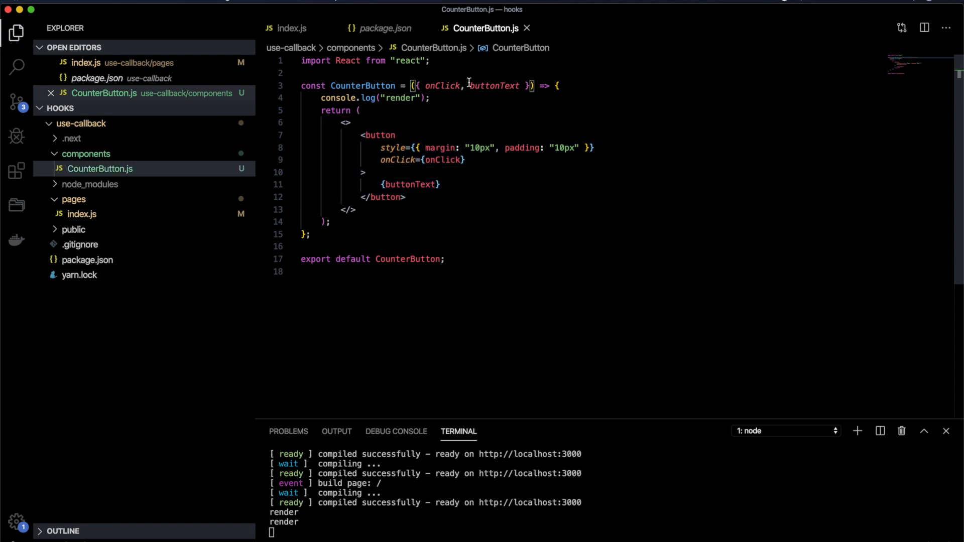
type("React.m")
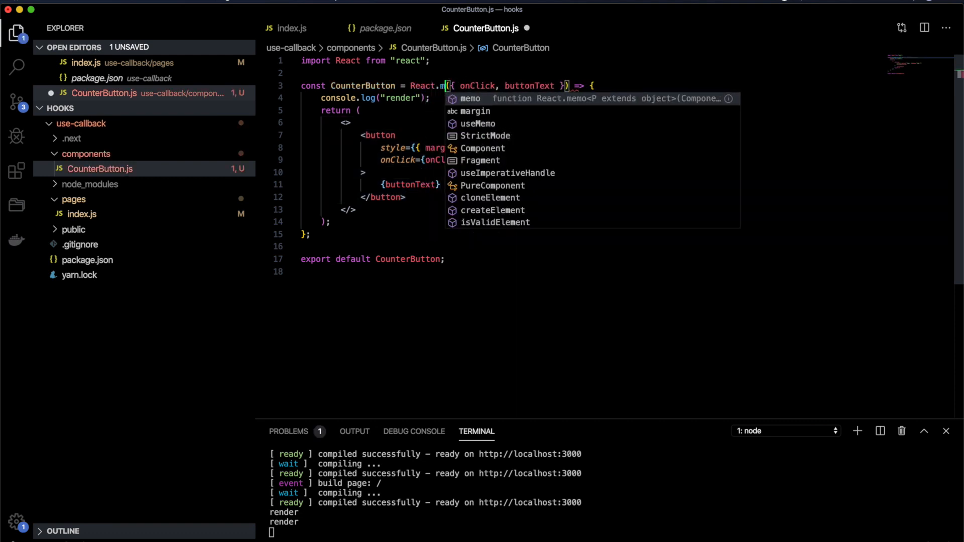
left_click(470, 100)
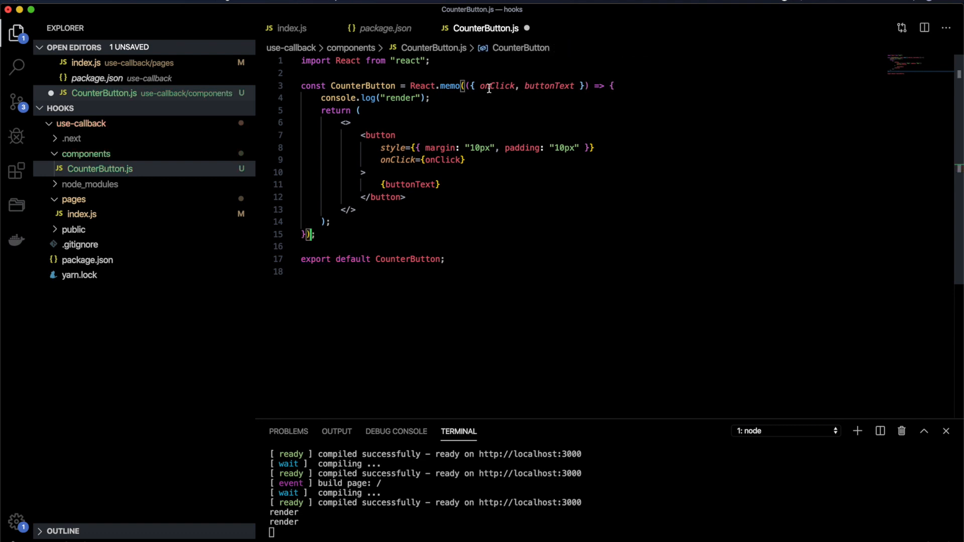
double_click(549, 85)
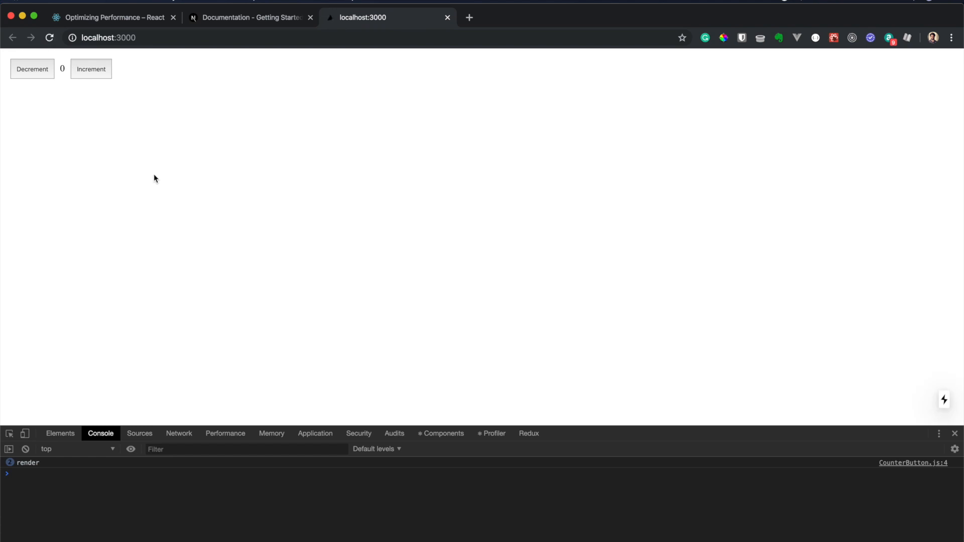
mouse_move(91, 69)
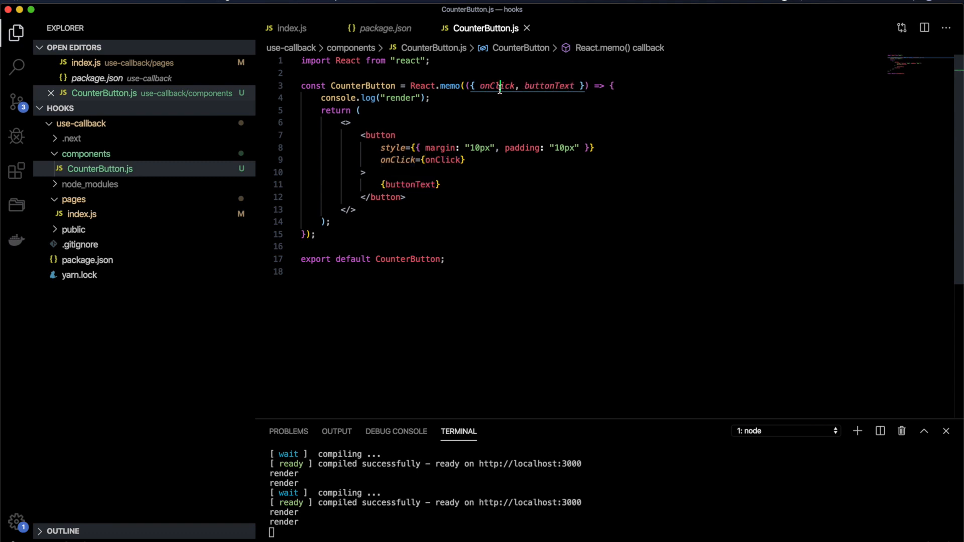
- Highlight the onClick prop in the memo-wrapped CounterButton, then return to index.js
double_click(495, 86)
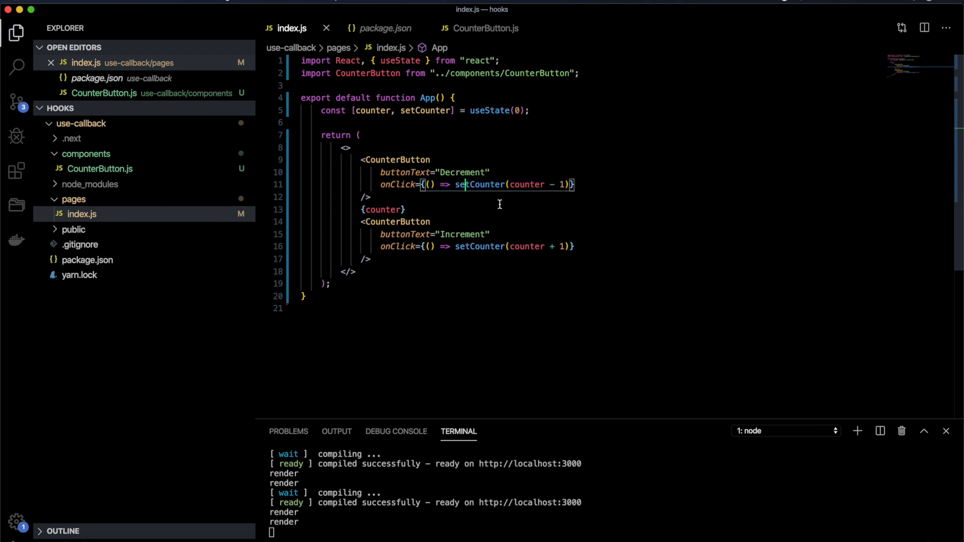
mouse_move(413, 173)
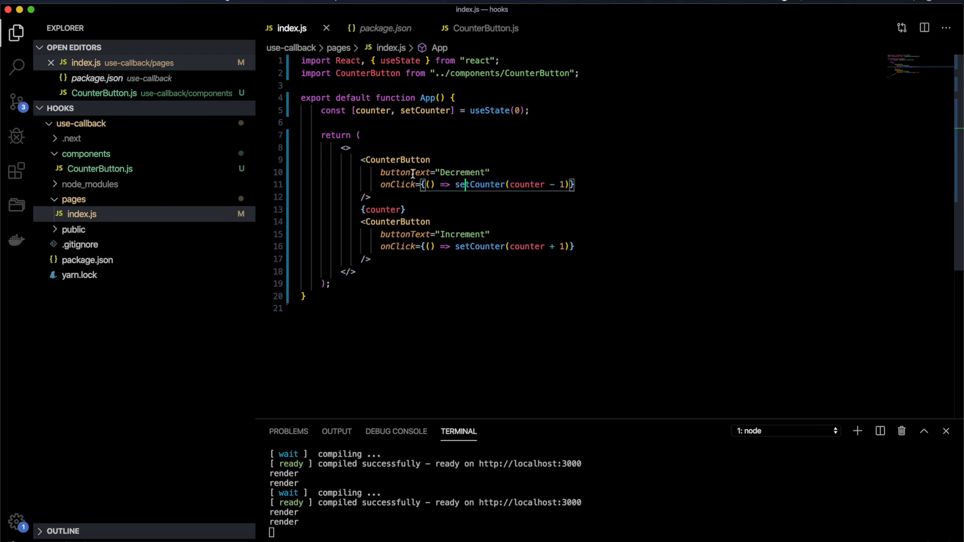
left_click(485, 28)
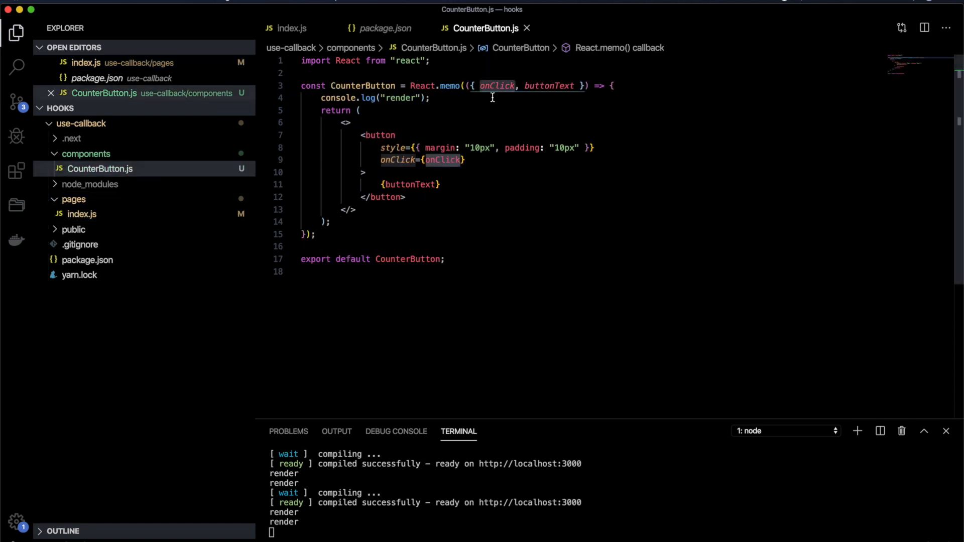
double_click(497, 86)
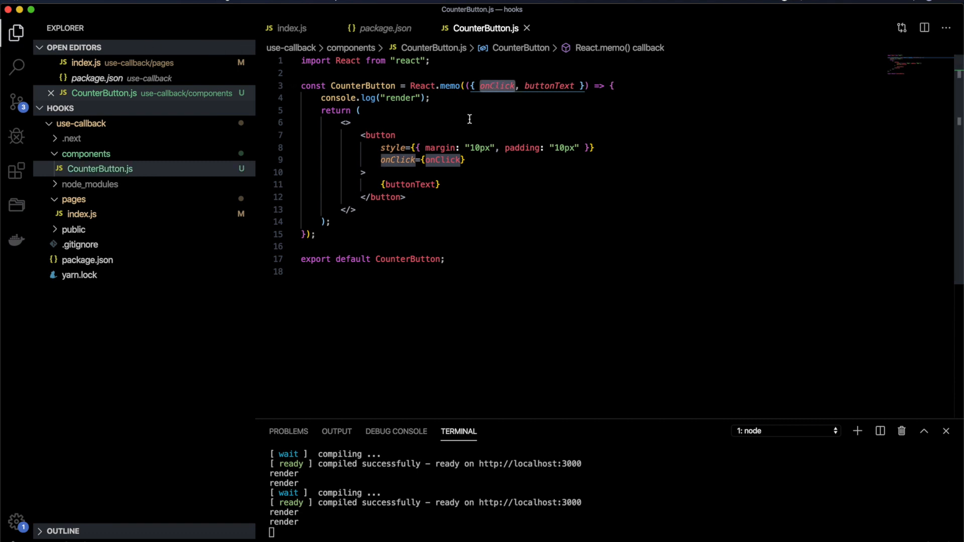
left_click(292, 28)
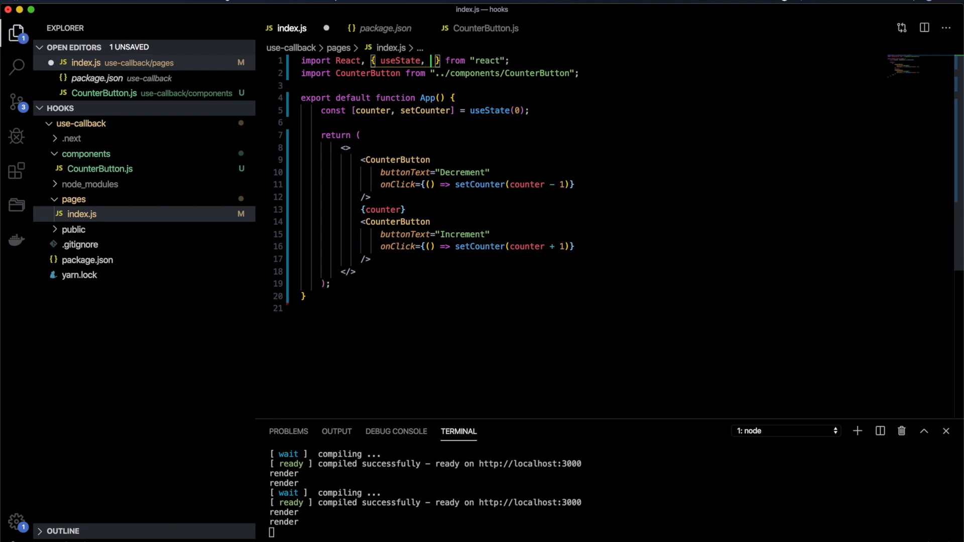
- Import useCallback, define increment/decrement with [setCounter] dependencies, and pass onClick={decrement}/{increment}
type("useCallback")
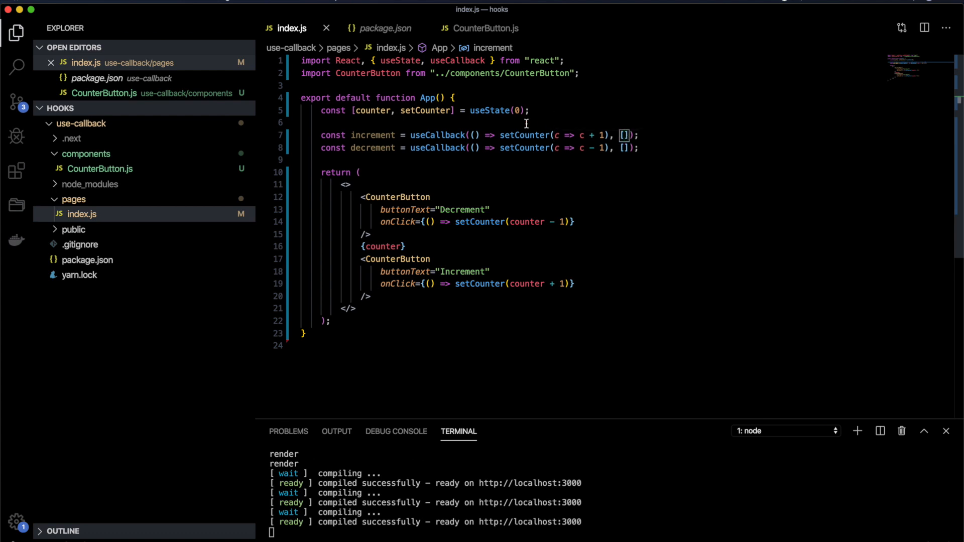
double_click(426, 111)
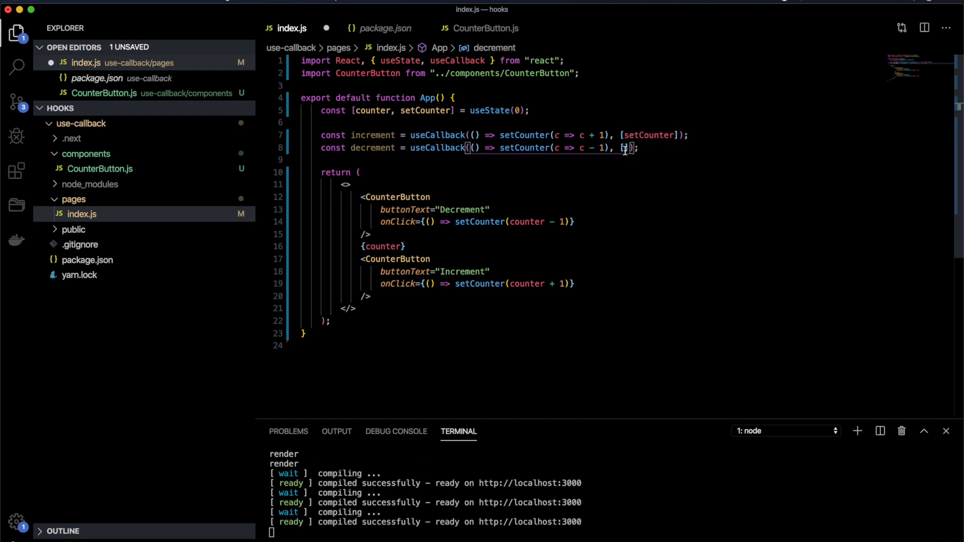
type("setCounter")
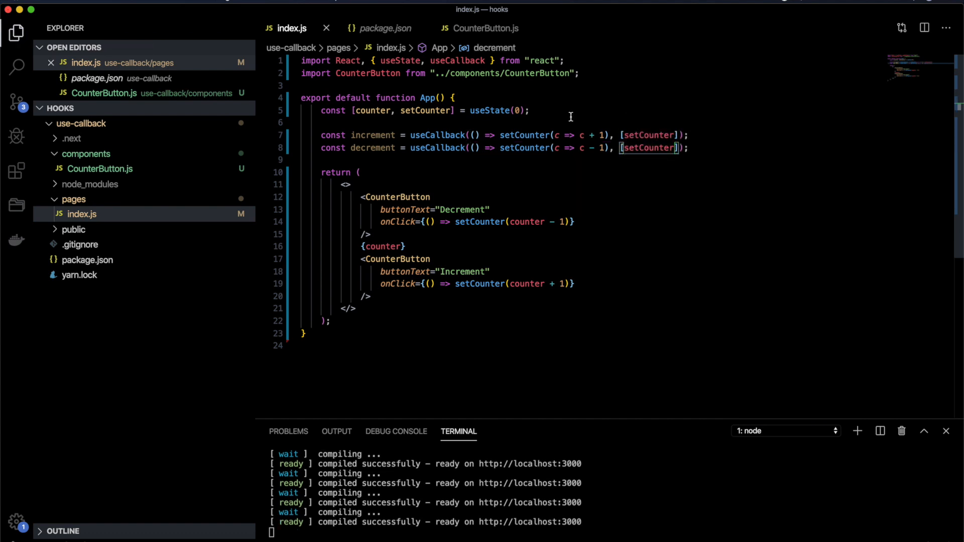
mouse_move(375, 142)
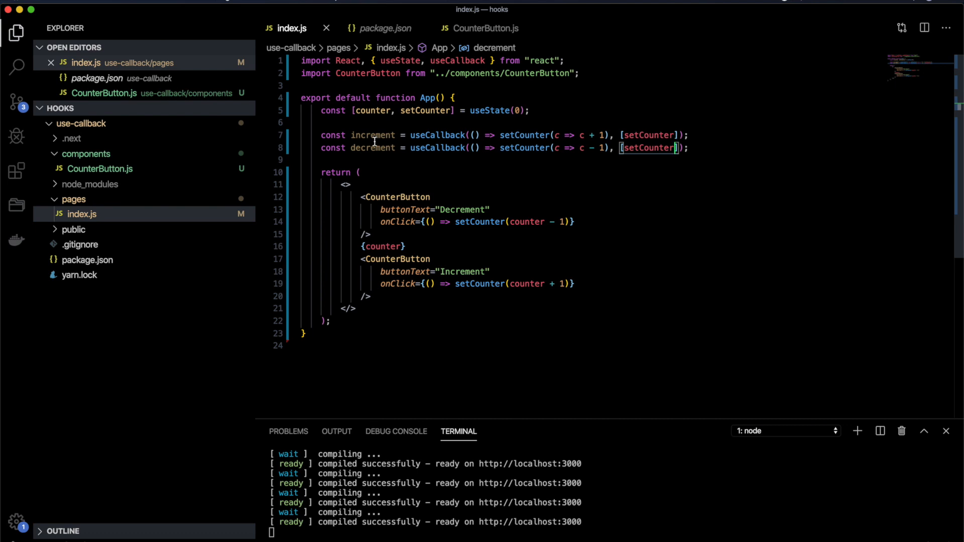
mouse_move(372, 135)
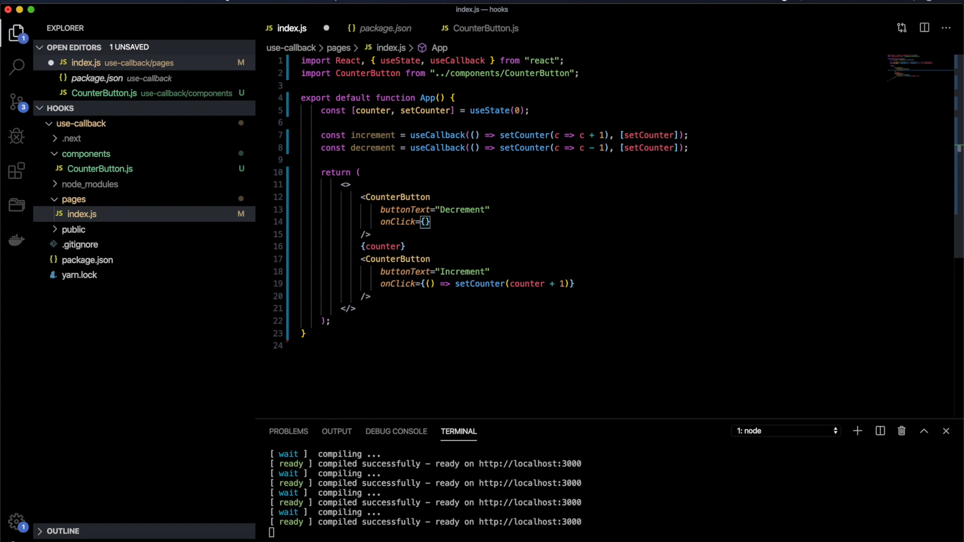
type("decrement")
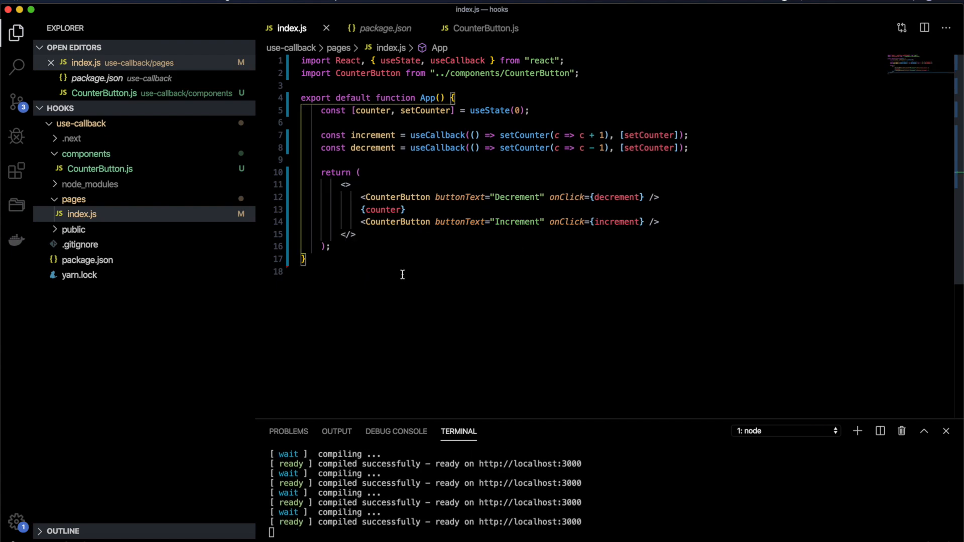
left_click(362, 17)
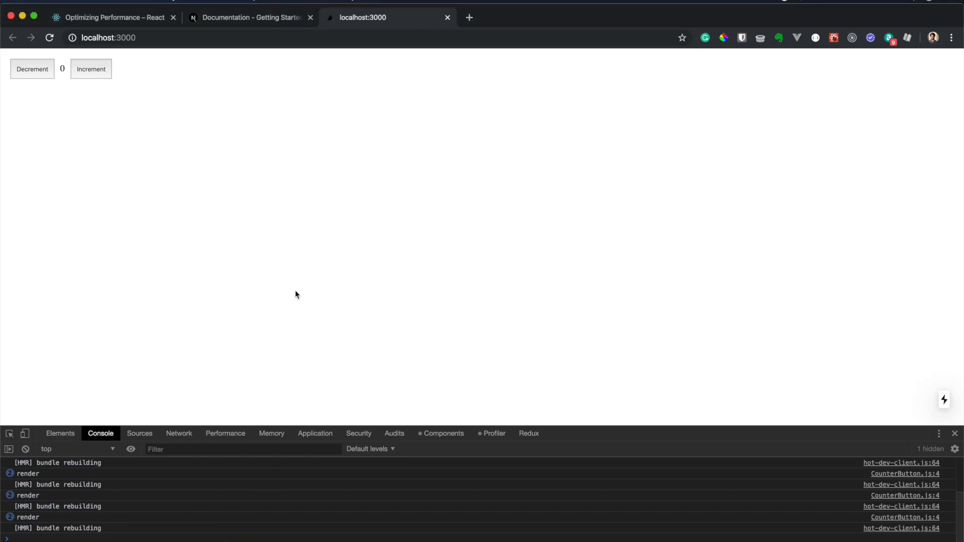
- Reload localhost:3000 for a fresh single render log and highlight React.memo in CounterButton.js
left_click(25, 449)
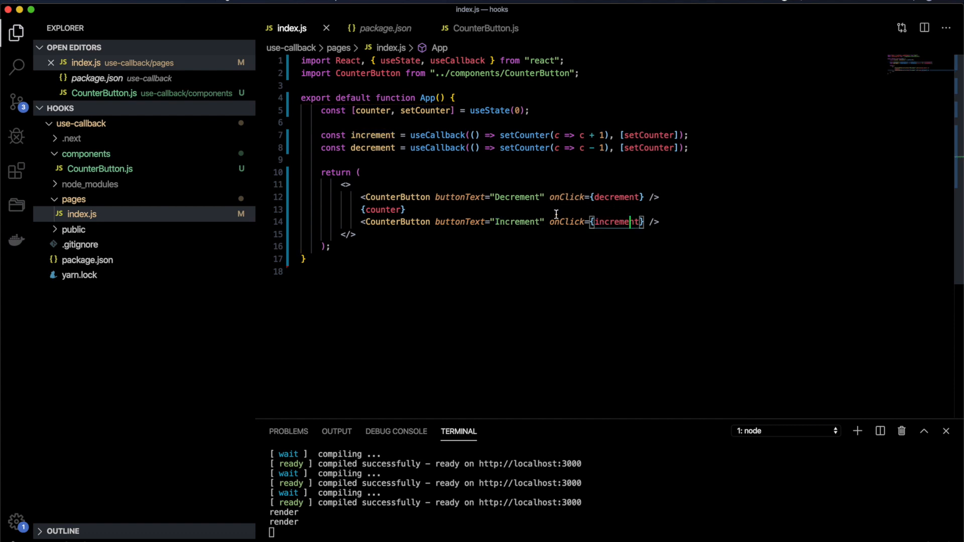
left_click(486, 28)
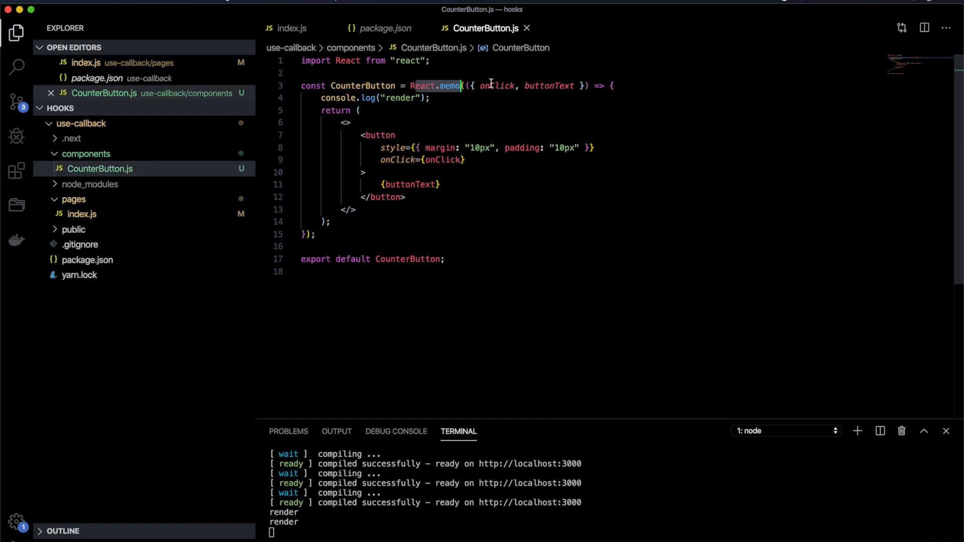
double_click(548, 85)
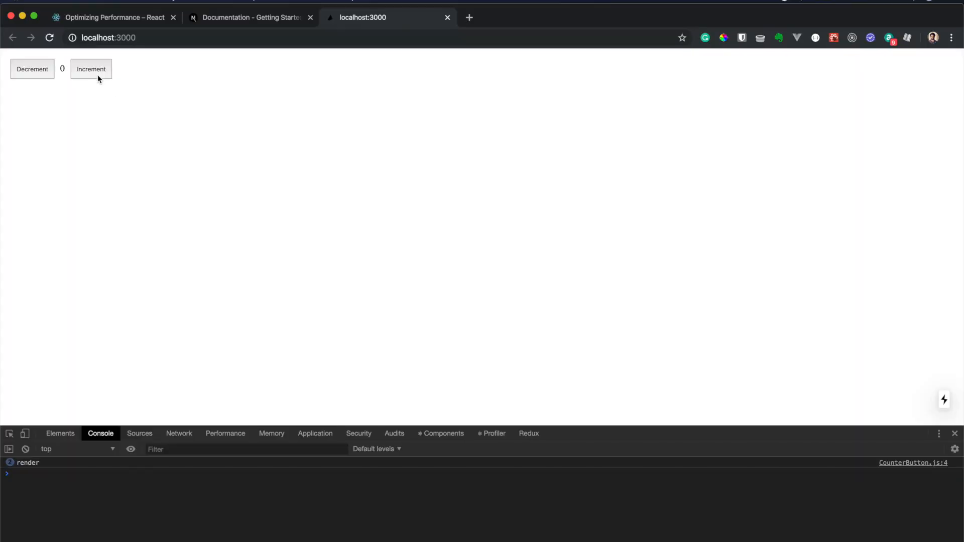
- Click Increment repeatedly; the counter rises while the console keeps just one render message
left_click(90, 70)
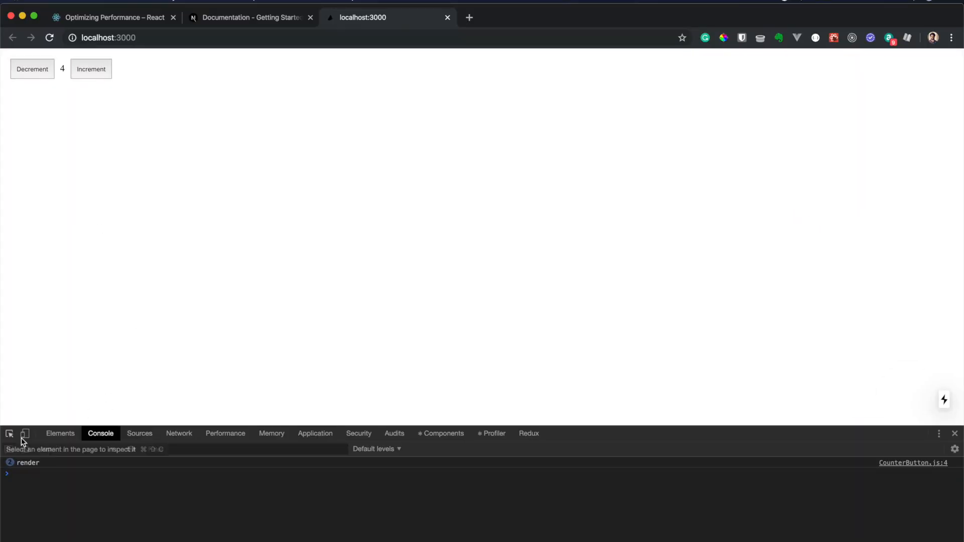
left_click(90, 70)
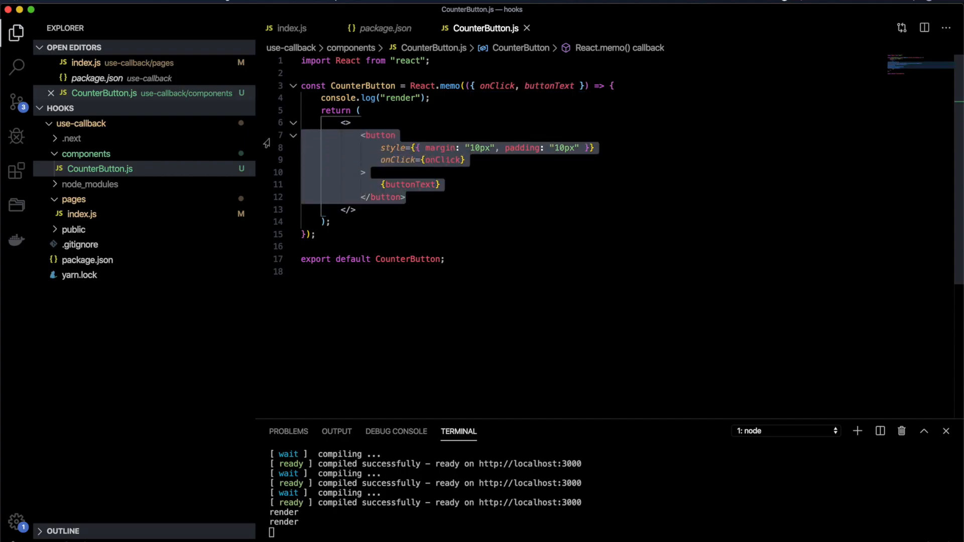
mouse_move(385, 197)
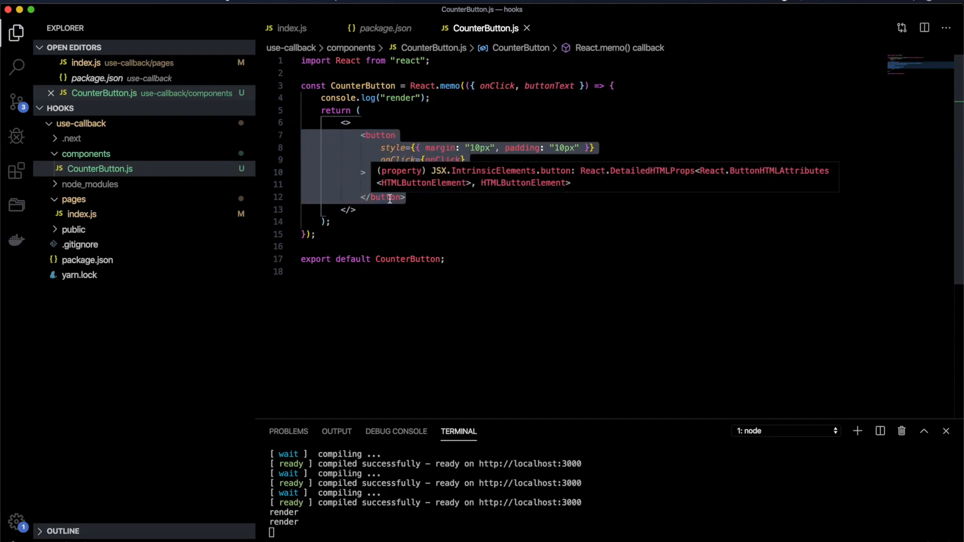
- Return to index.js showing the useCallback increment and decrement handlers
left_click(293, 28)
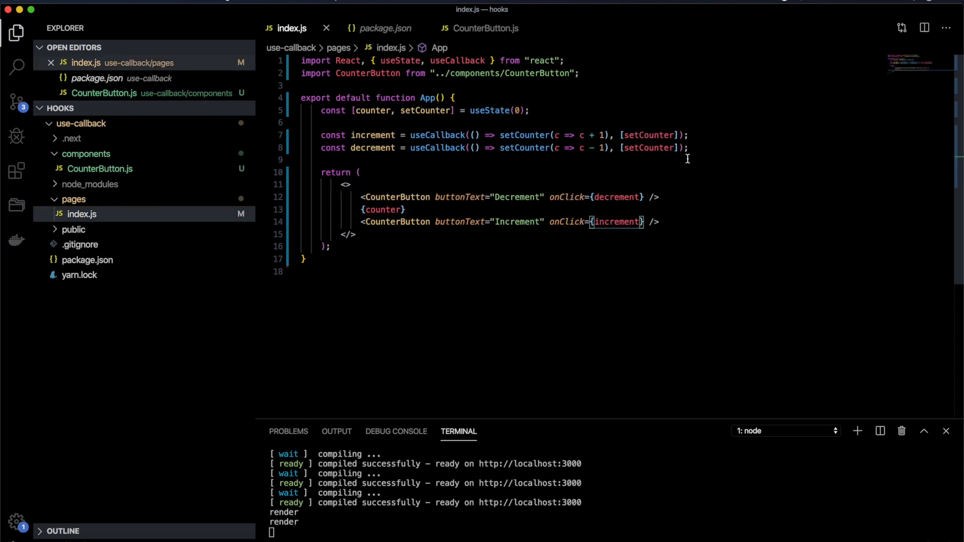